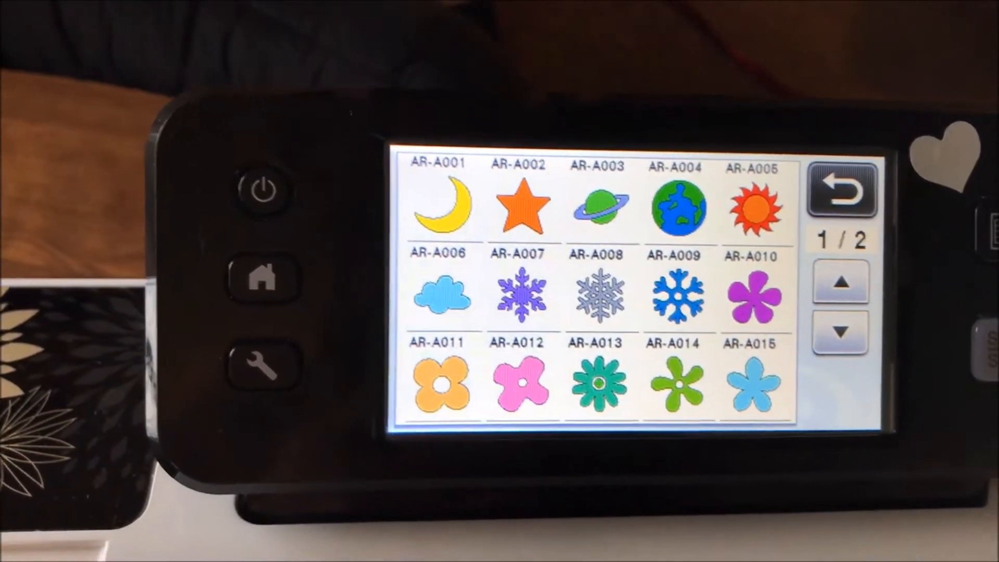
- Pick snowflake AR-A007, accept its 3.94 x 3.44 in size and single part A
left_click(518, 295)
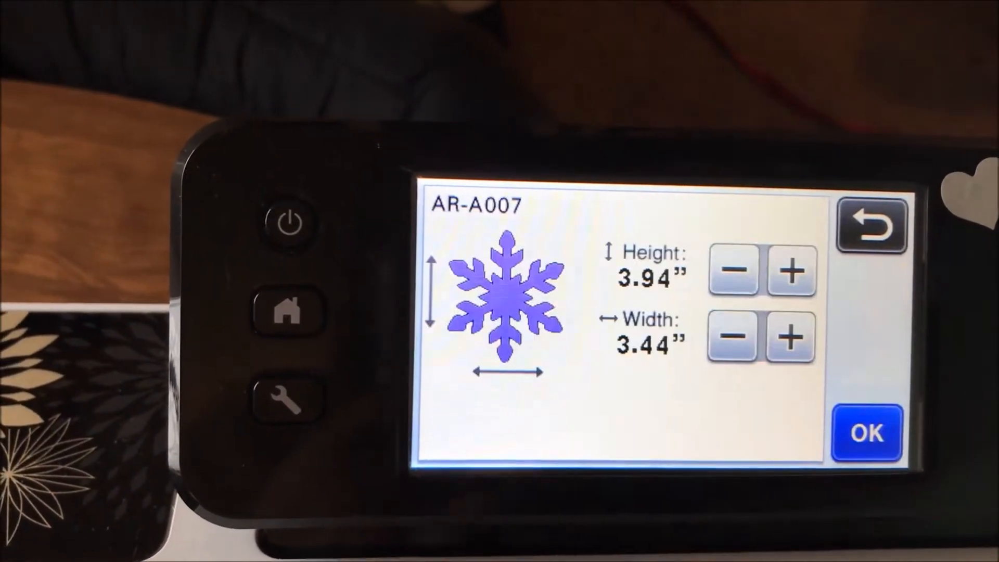
left_click(865, 432)
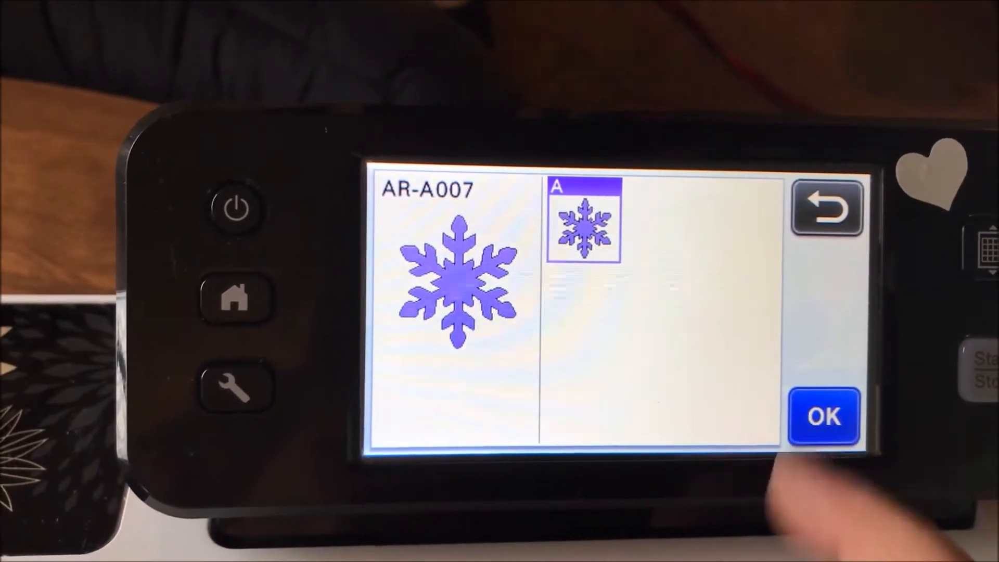
left_click(823, 417)
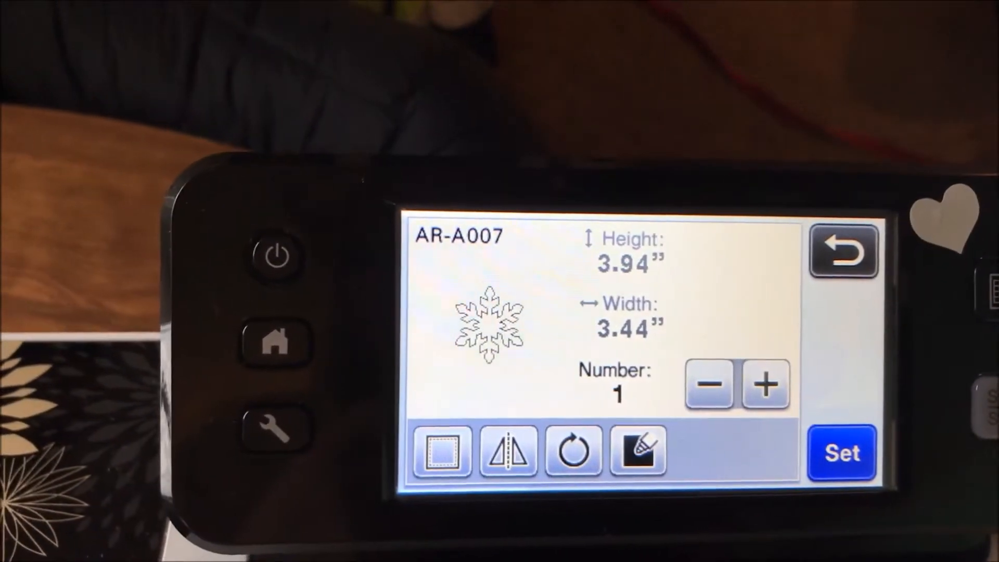
- Set the snowflake onto the mat layout and select it there
left_click(841, 453)
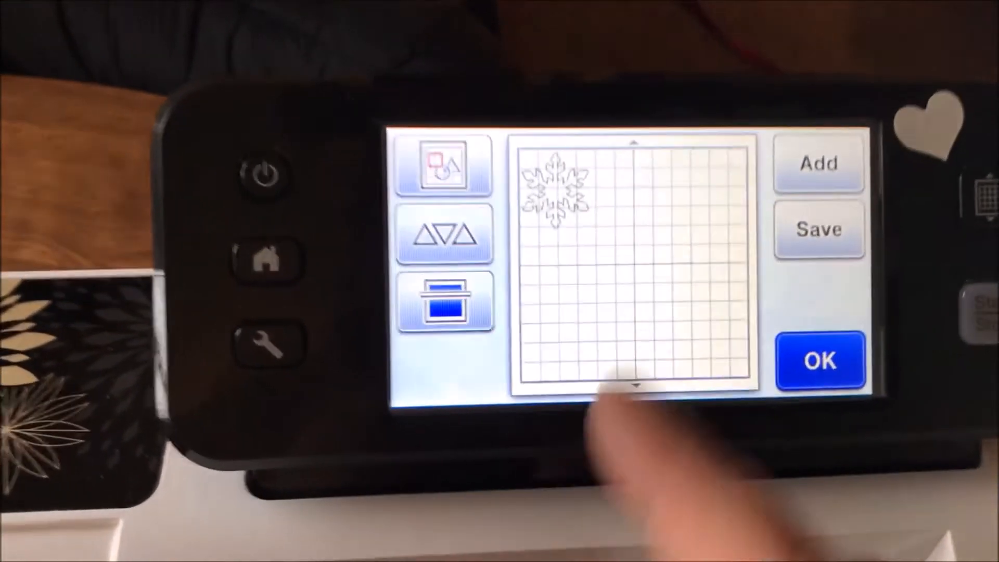
left_click(624, 210)
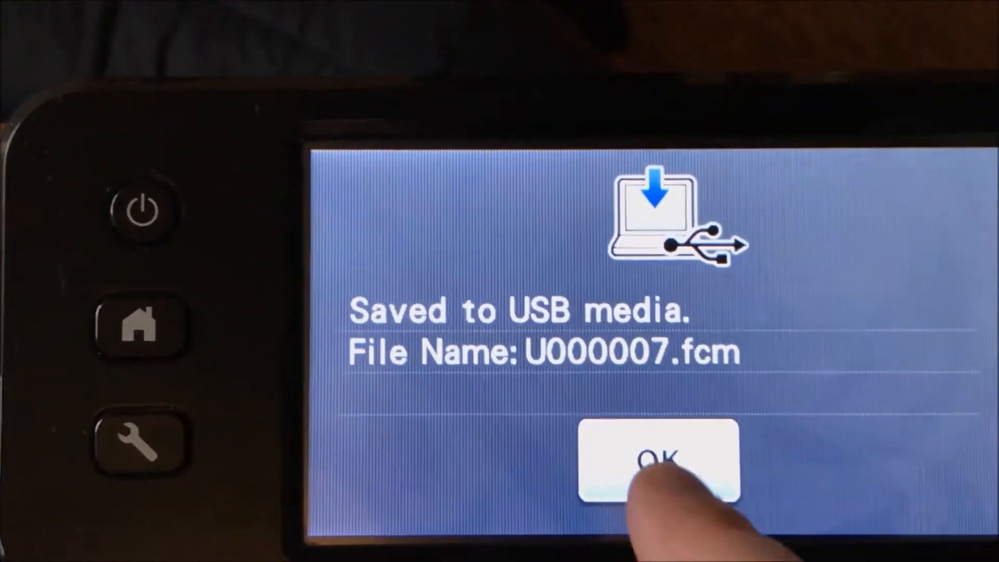
- Dismiss the message confirming U000007.fcm was saved to USB media
left_click(656, 459)
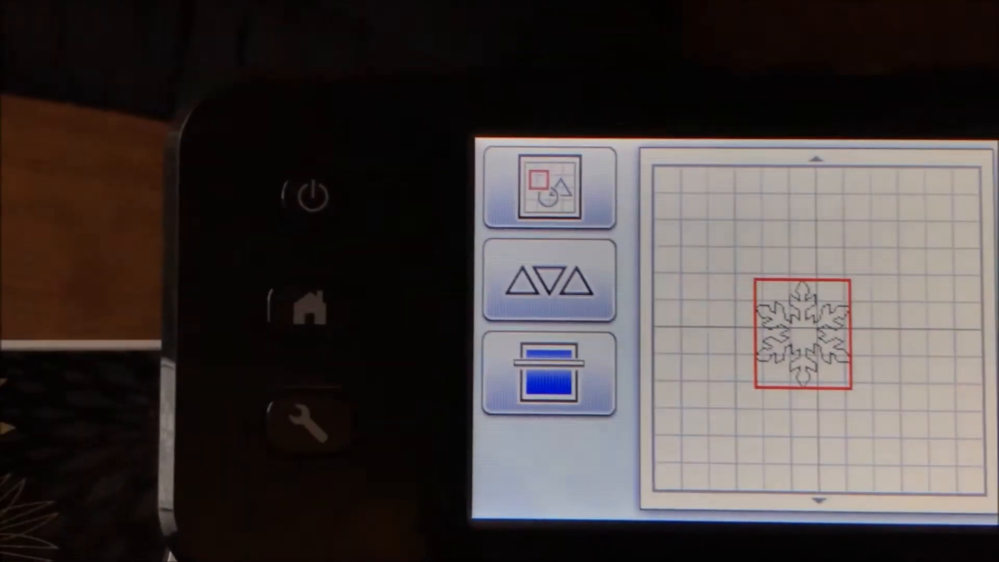